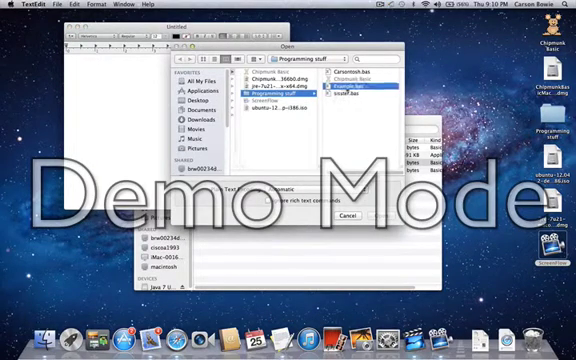
Choose Example.bas in the Programming stuff folder as the file to open
click(283, 88)
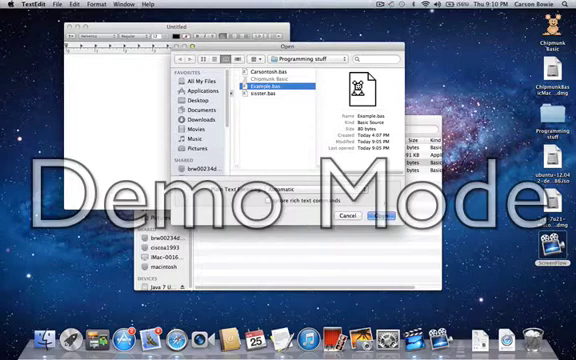
Open Example.bas and write line 10 input prompt and line 20 print answer
click(383, 216)
text(30 )
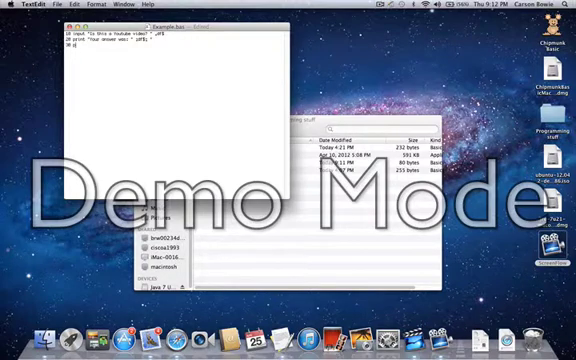
Add the print statement on line 30, save Example.bas and close it
text(print)
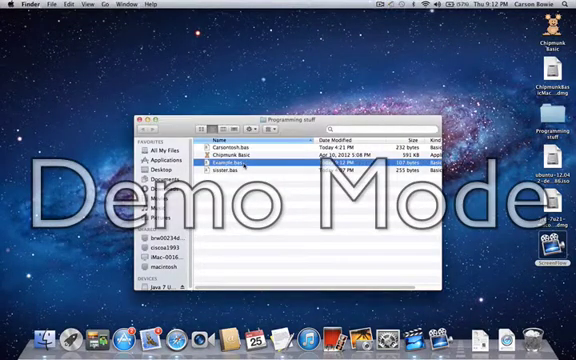
double_click(219, 159)
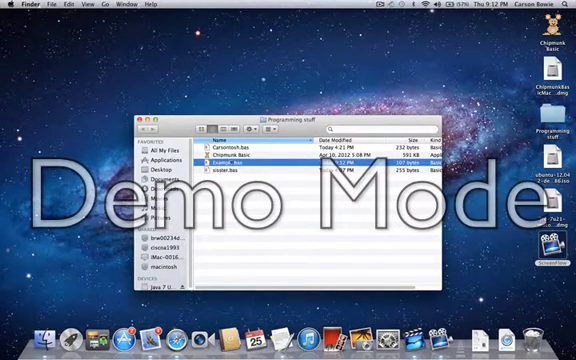
click(230, 156)
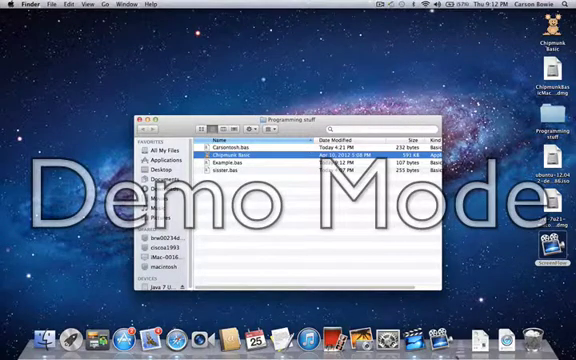
click(403, 7)
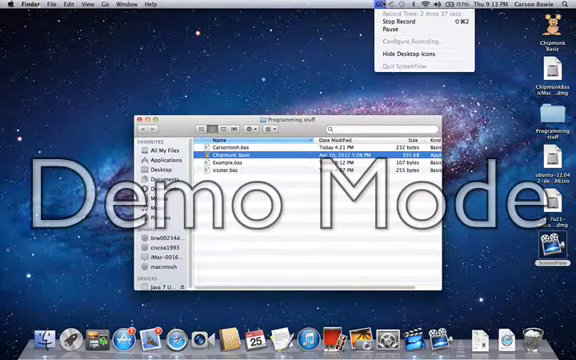